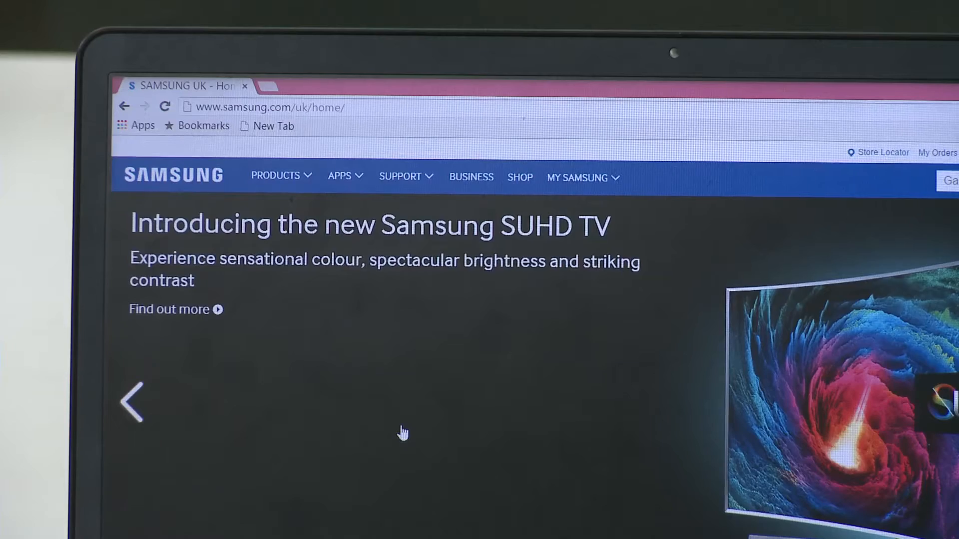
- Browse Samsung UK's product categories to the Wireless Audio Multiroom speaker listings
click(276, 177)
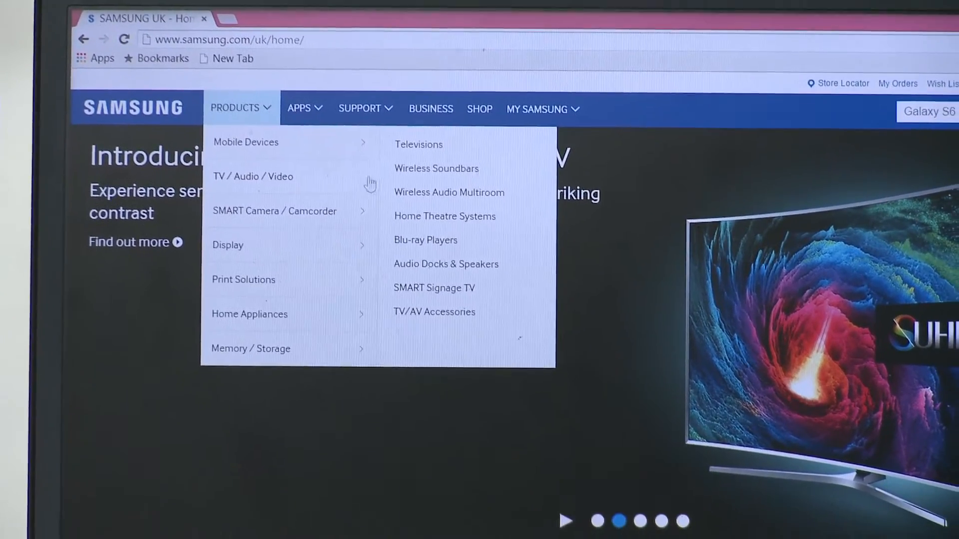
click(449, 192)
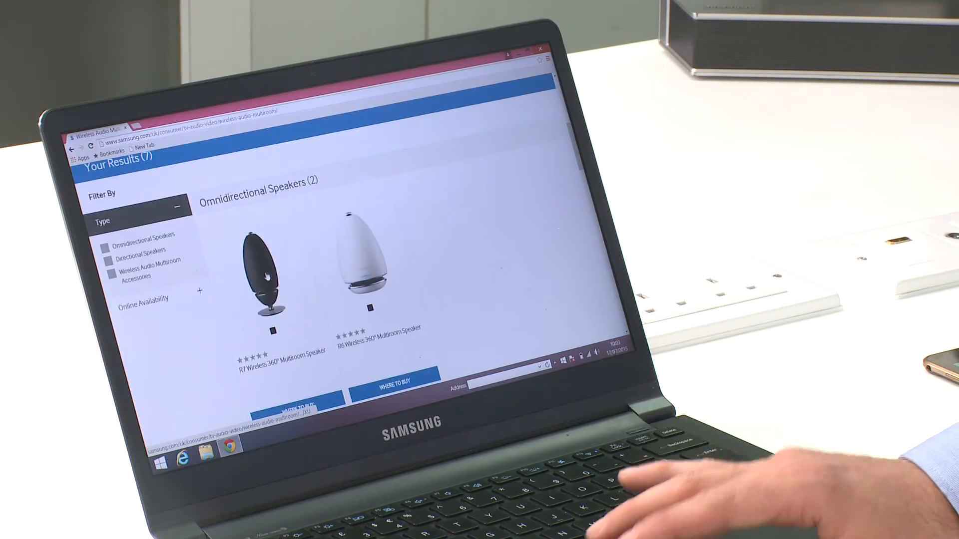
- View the R7 Wireless 360° Multiroom Speaker page, then close Chrome
click(263, 269)
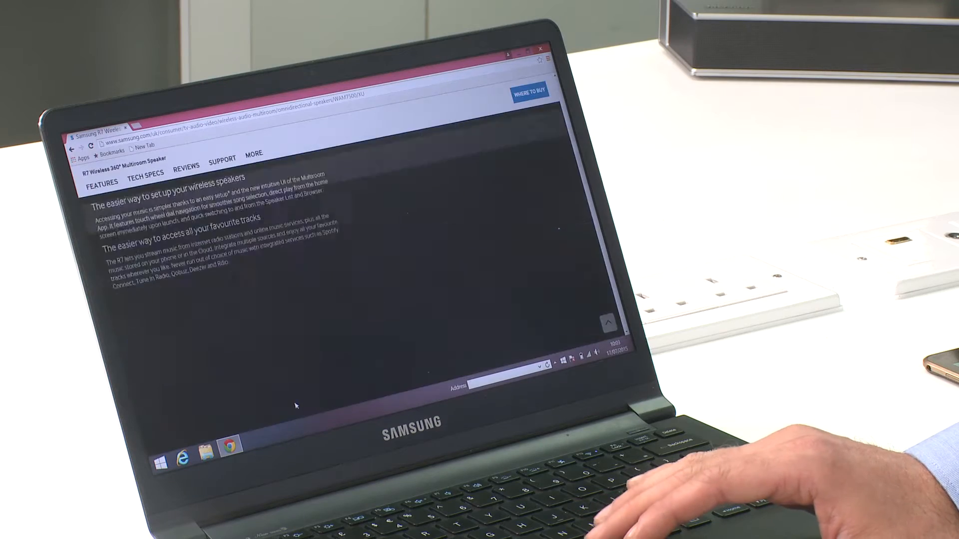
click(222, 157)
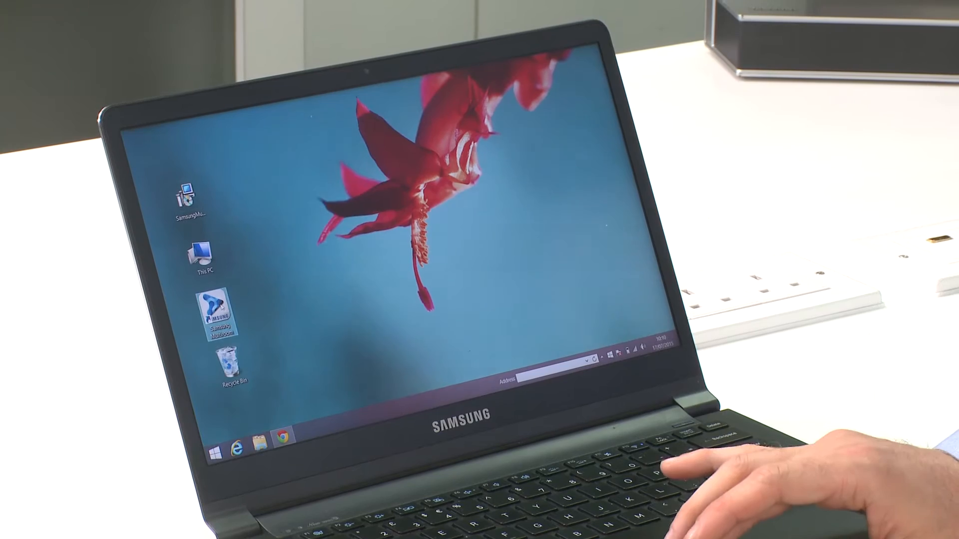
- Launch Samsung Multiroom for Desktop and continue past media sharing to Shared folders
double_click(219, 318)
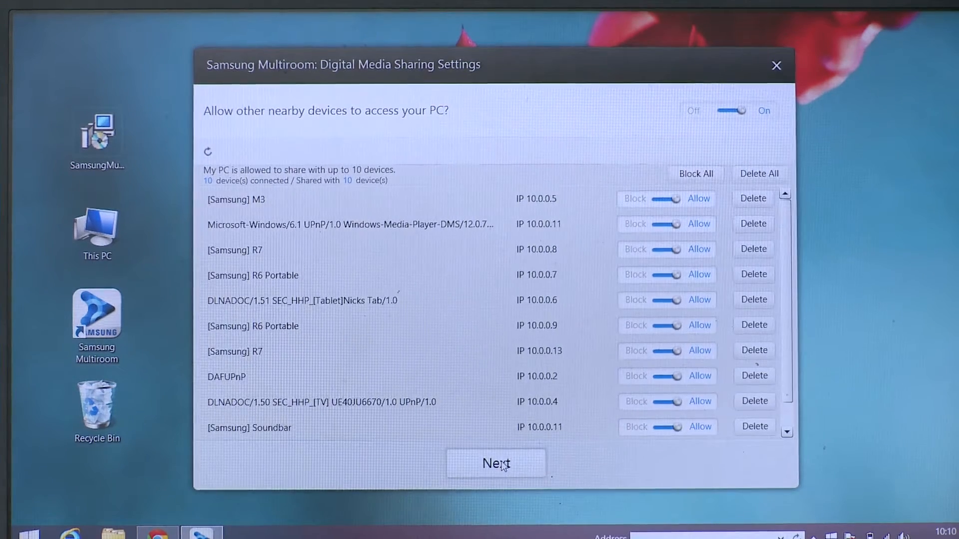
click(495, 463)
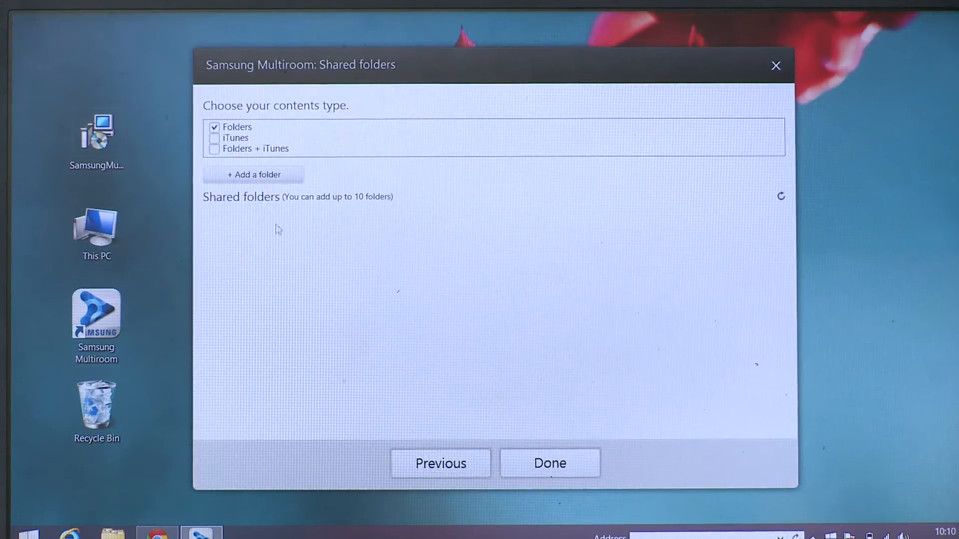
- Add the Playlists folder from Local Disk (C:) as a shared folder
click(252, 175)
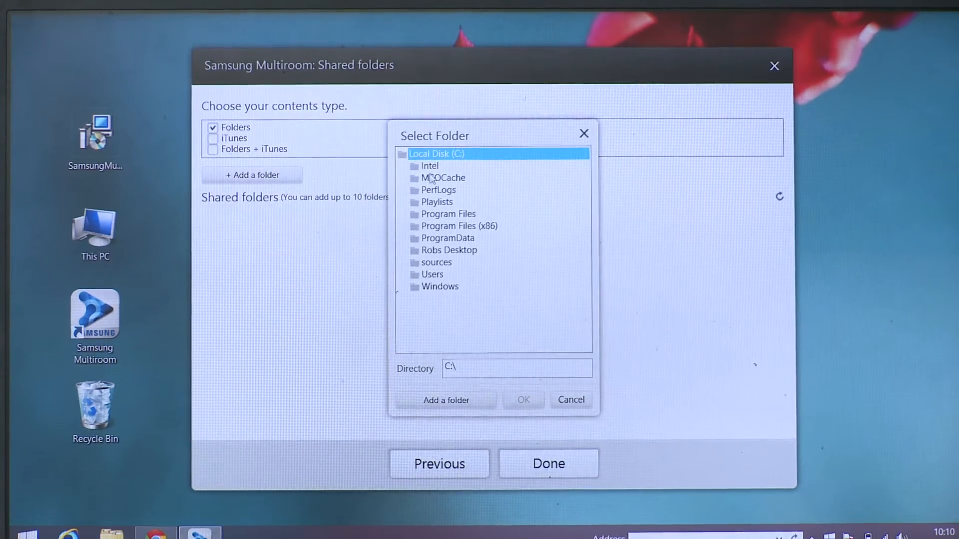
click(438, 201)
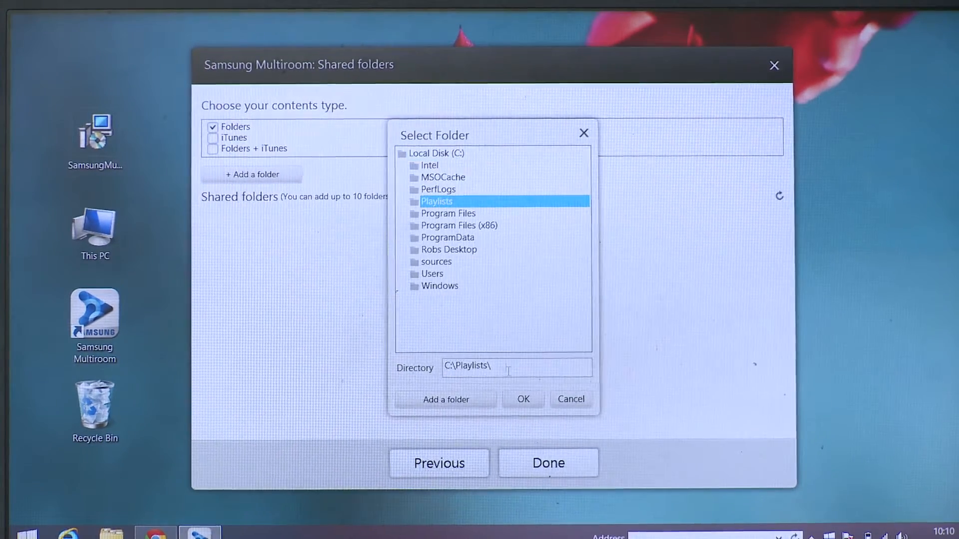
click(521, 398)
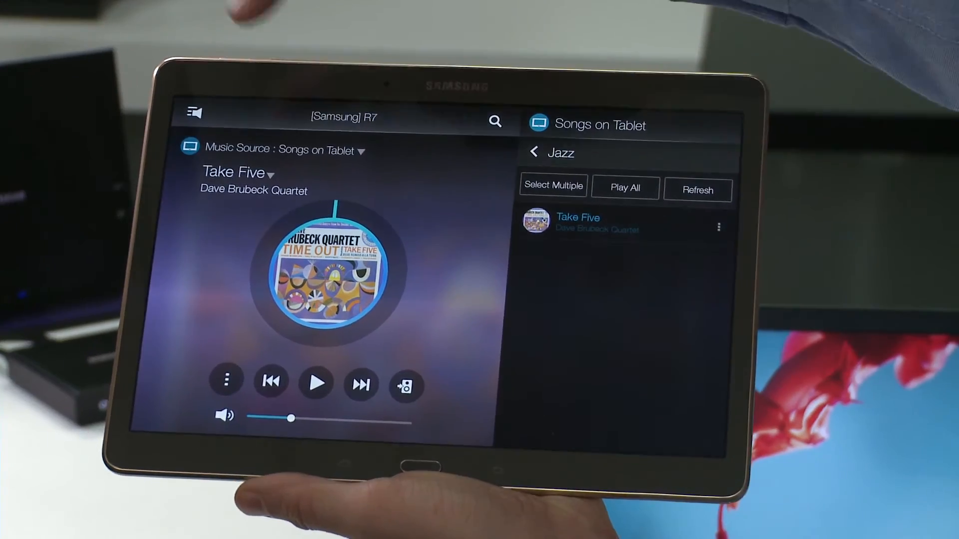
- Open the LAPTOP source, dismiss the sharing notice, and list its songs
click(281, 150)
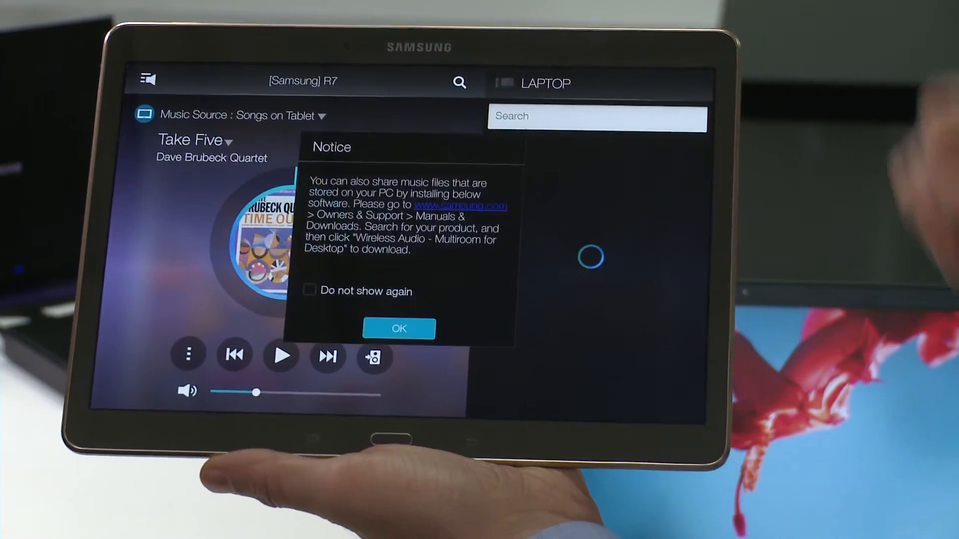
click(398, 328)
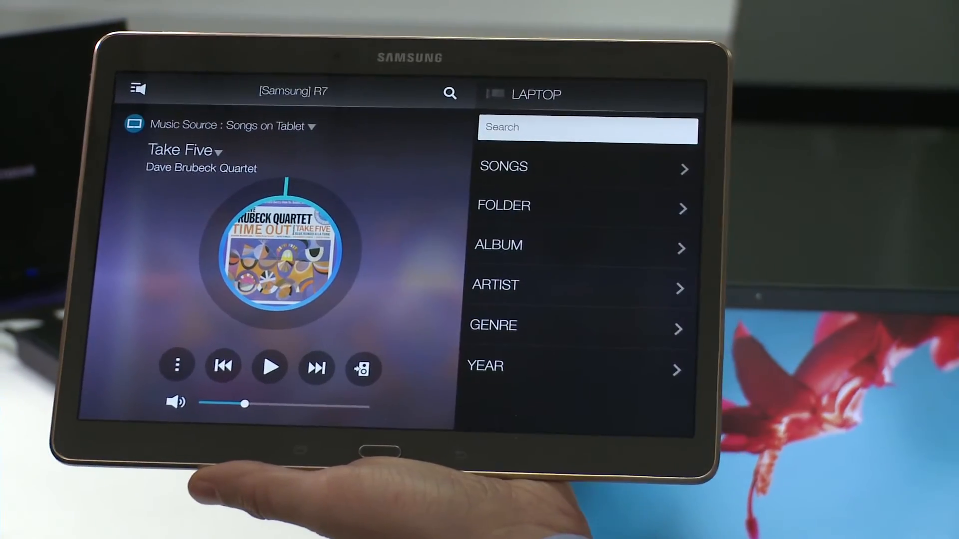
click(502, 166)
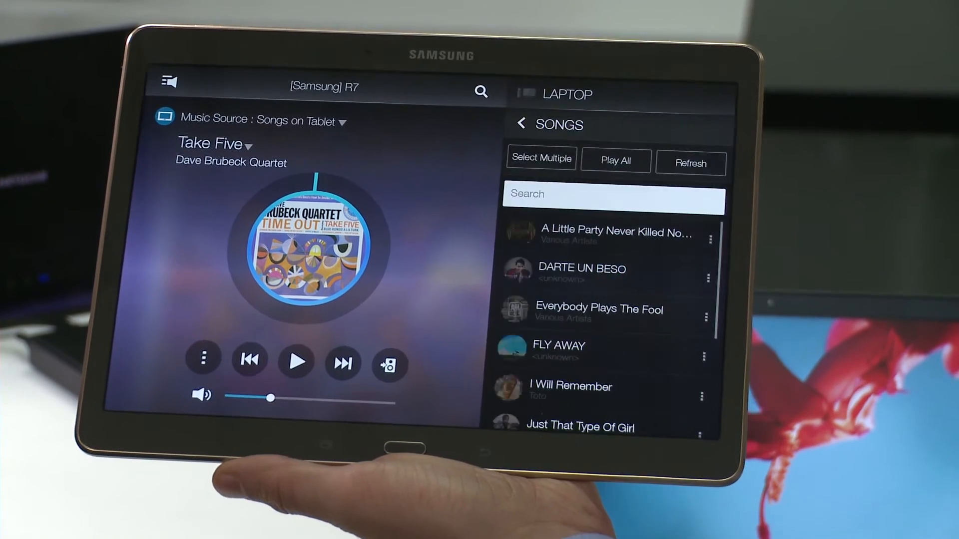